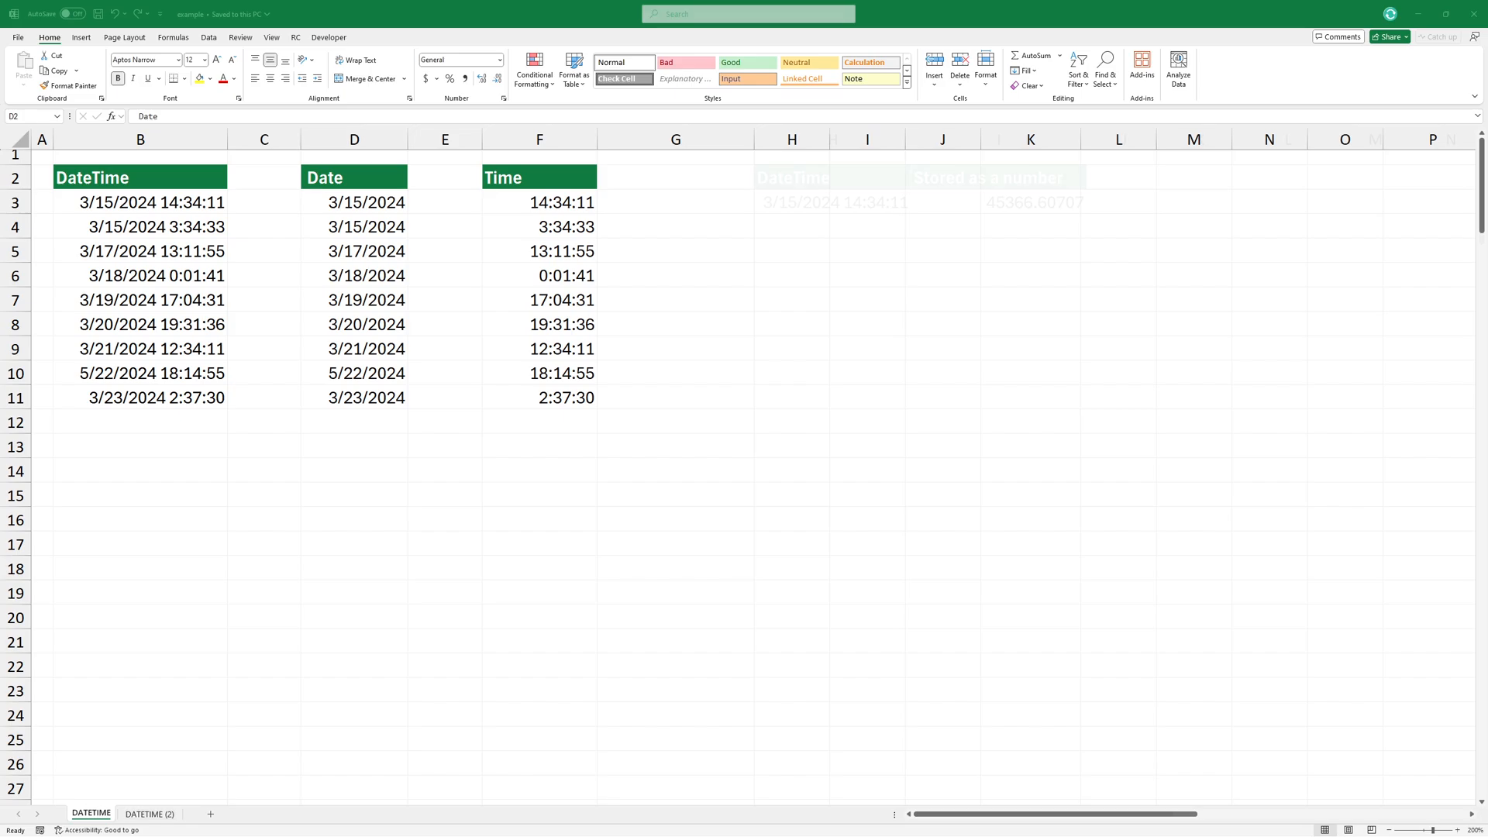
- Switch to the DATETIME (2) sheet with the empty Date and Time columns
{"action": "left_click", "coordinate": [149, 813]}
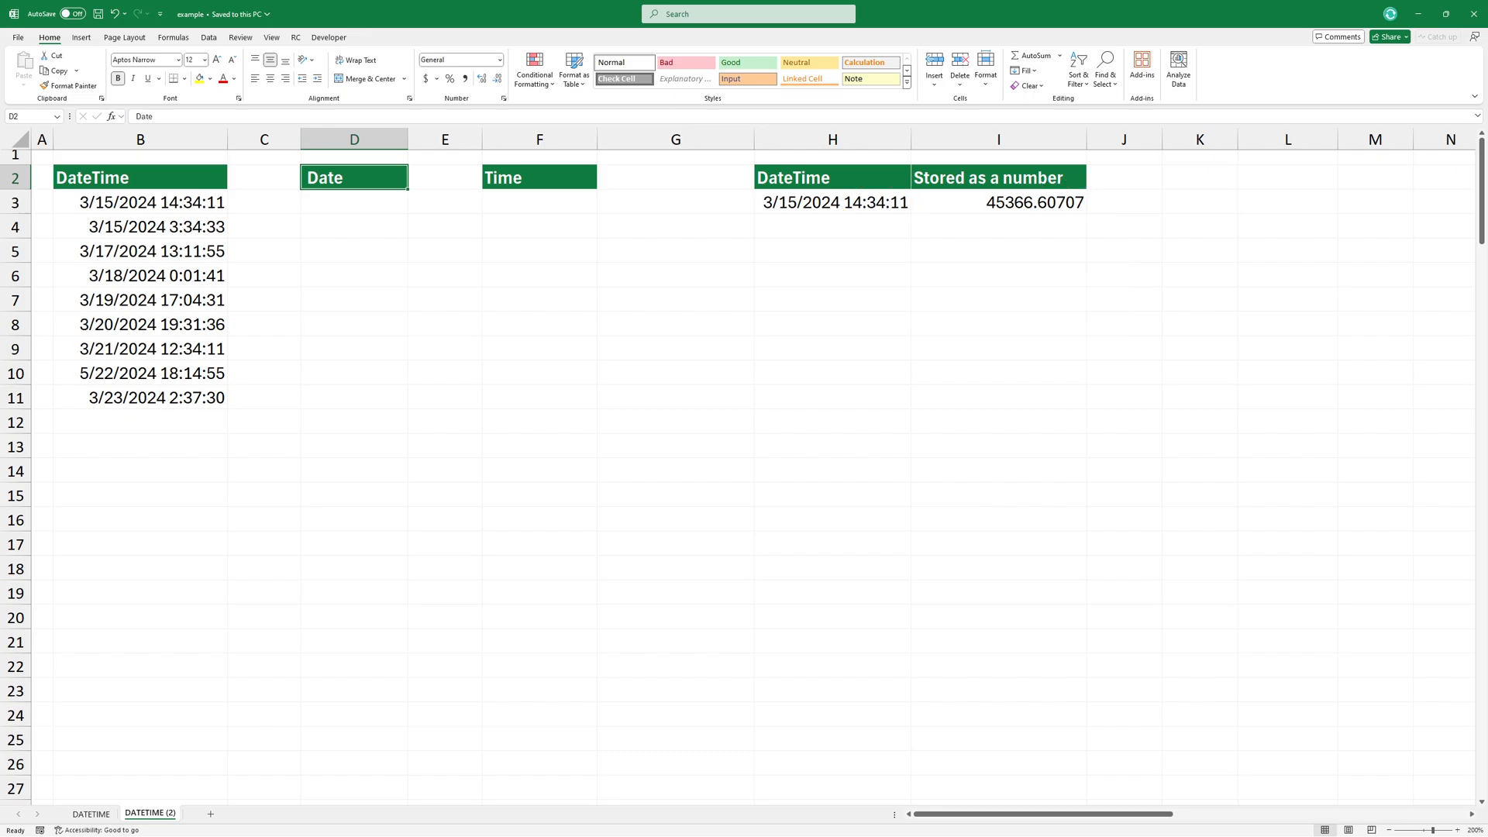
- Enter =INT(B3) in D3 to extract the date from the first datetime
{"action": "type", "text": "=INT("}
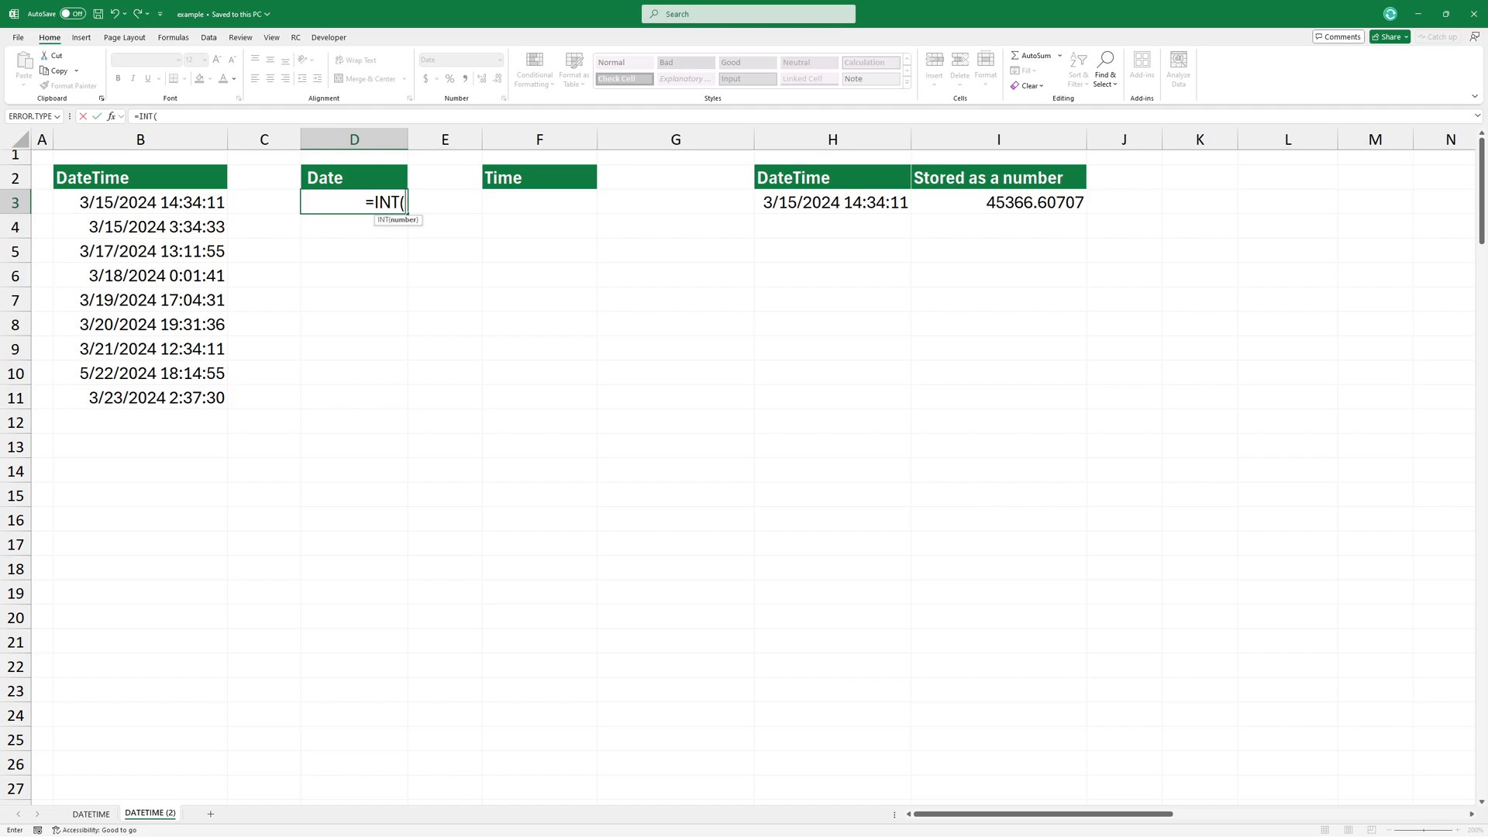
{"action": "left_click", "coordinate": [140, 202]}
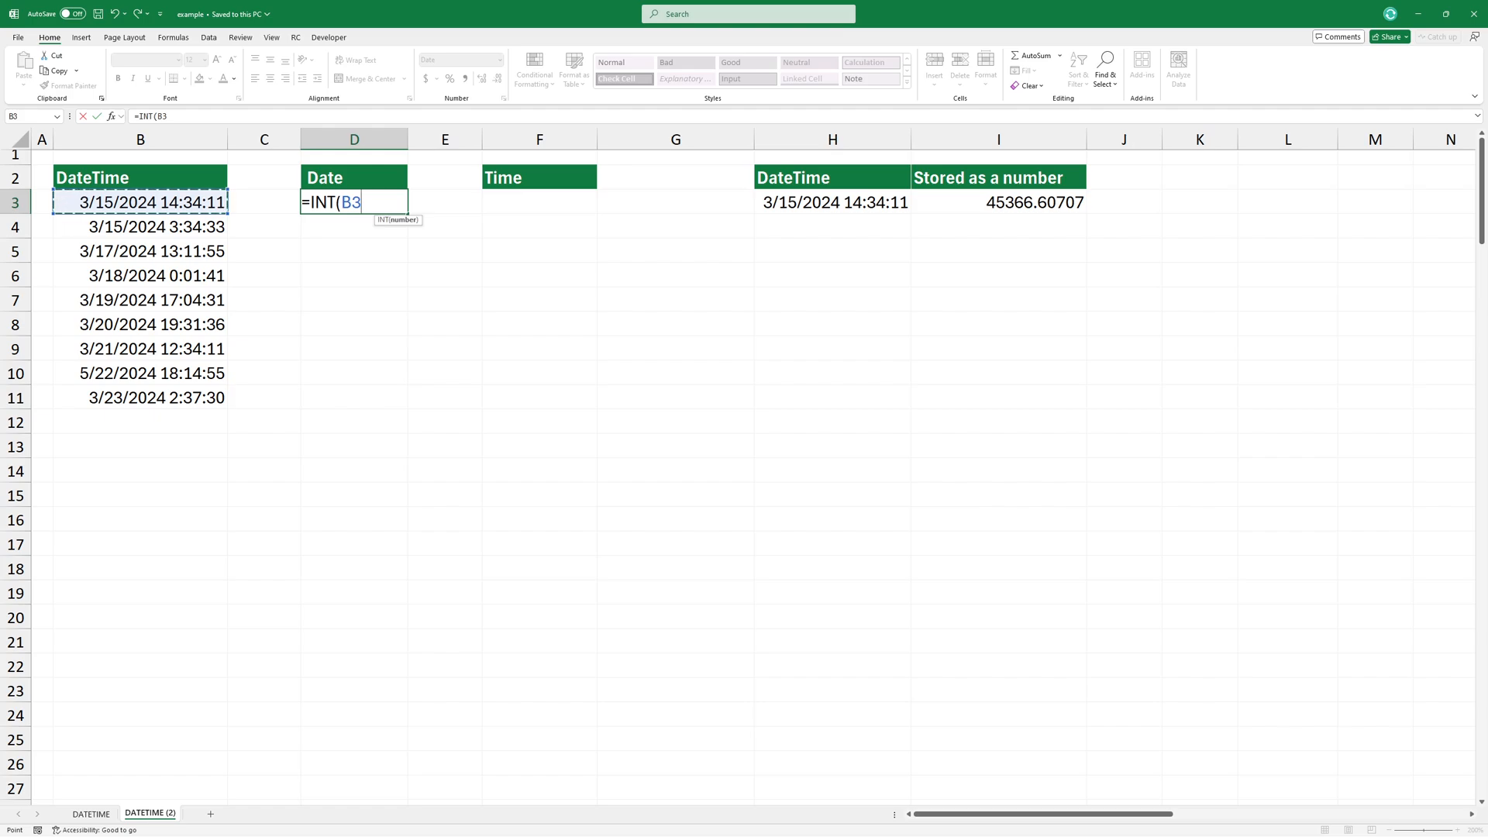
{"action": "key", "text": "enter"}
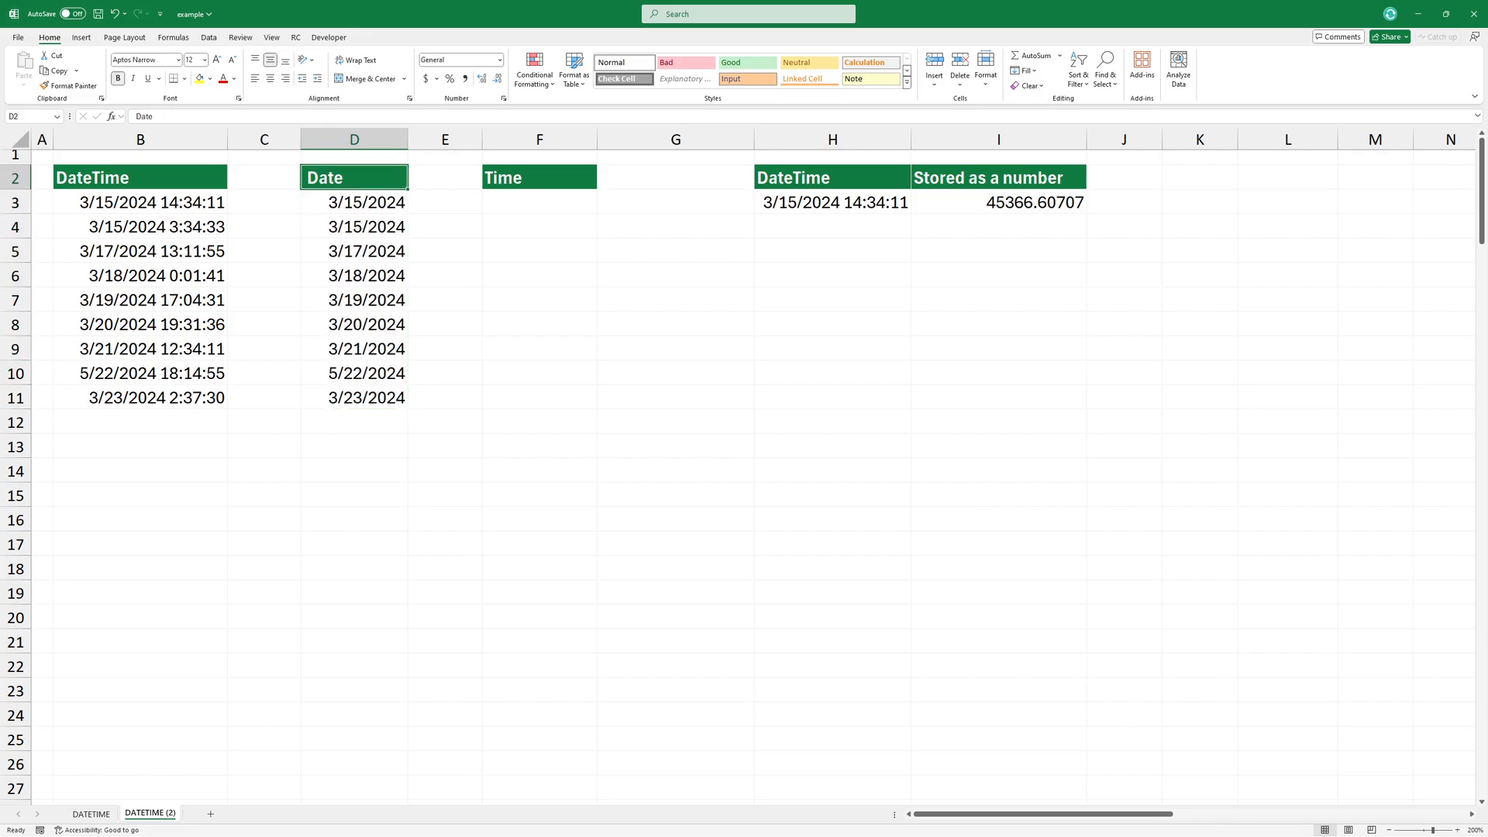
- Begin typing =B3-INT in F3 to subtract the date part from the datetime
{"action": "type", "text": "=B3"}
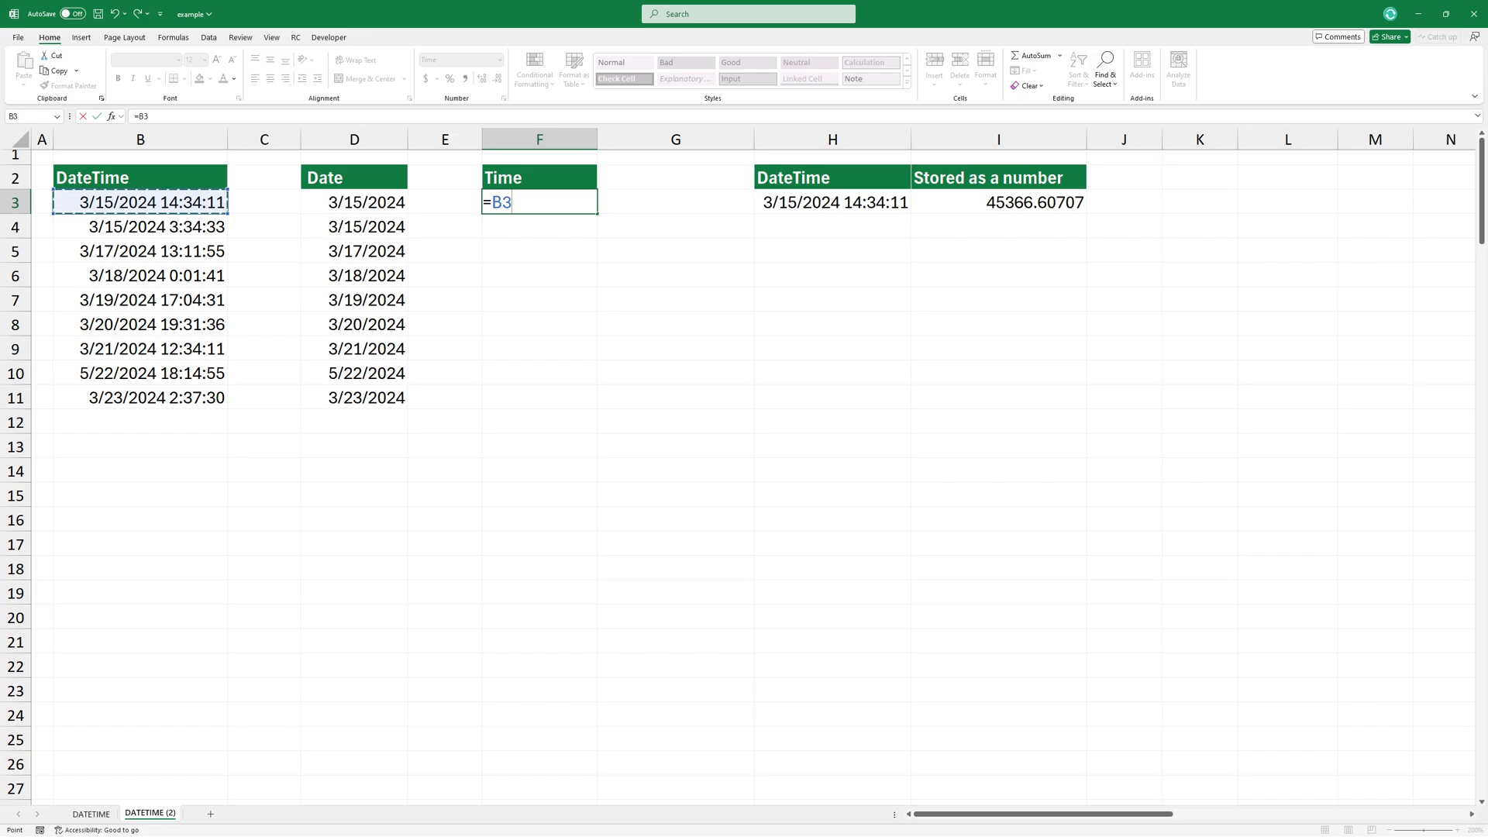
{"action": "type", "text": "-"}
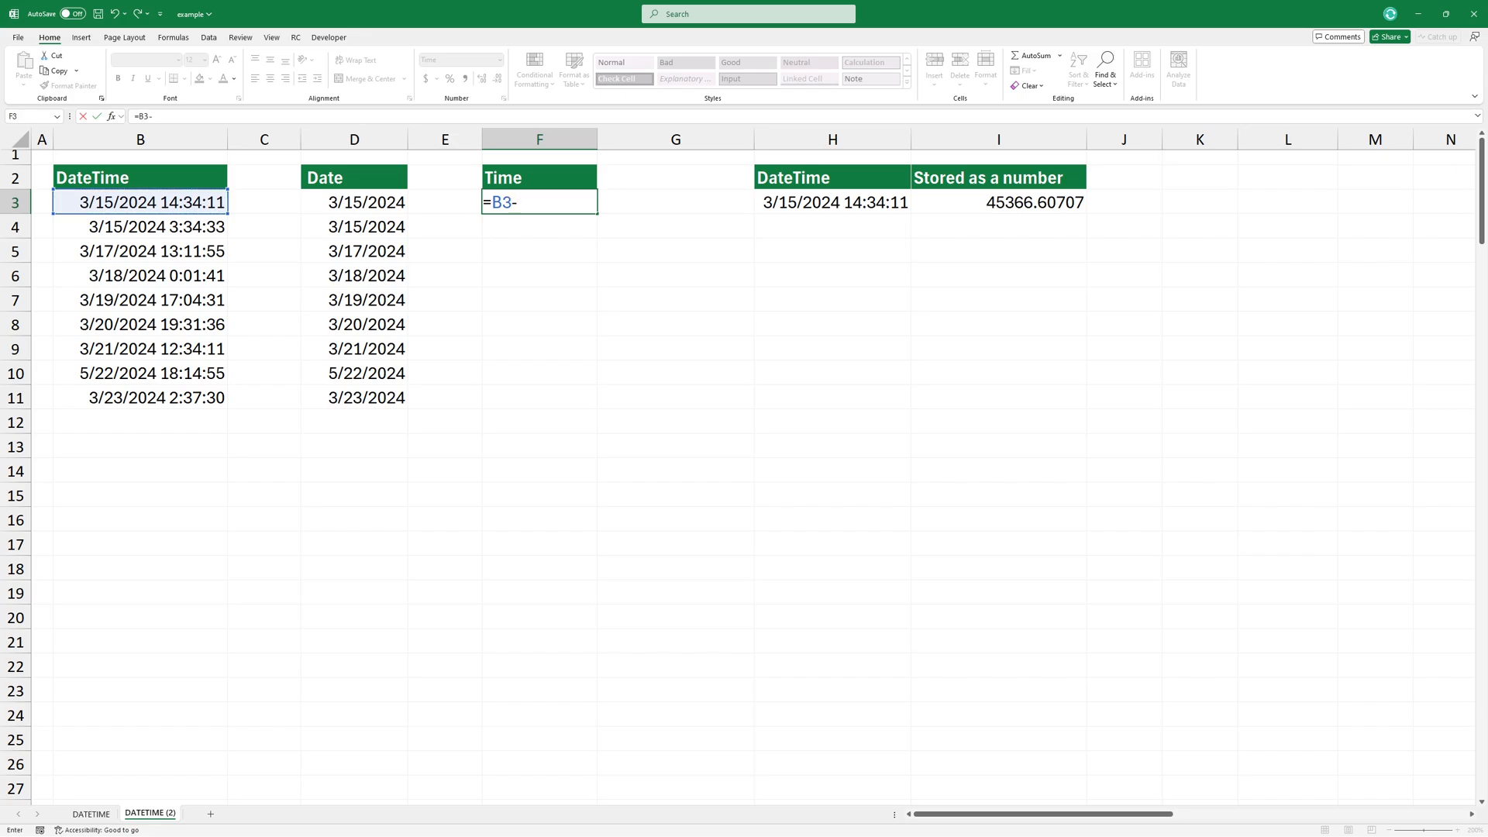
{"action": "type", "text": "INT"}
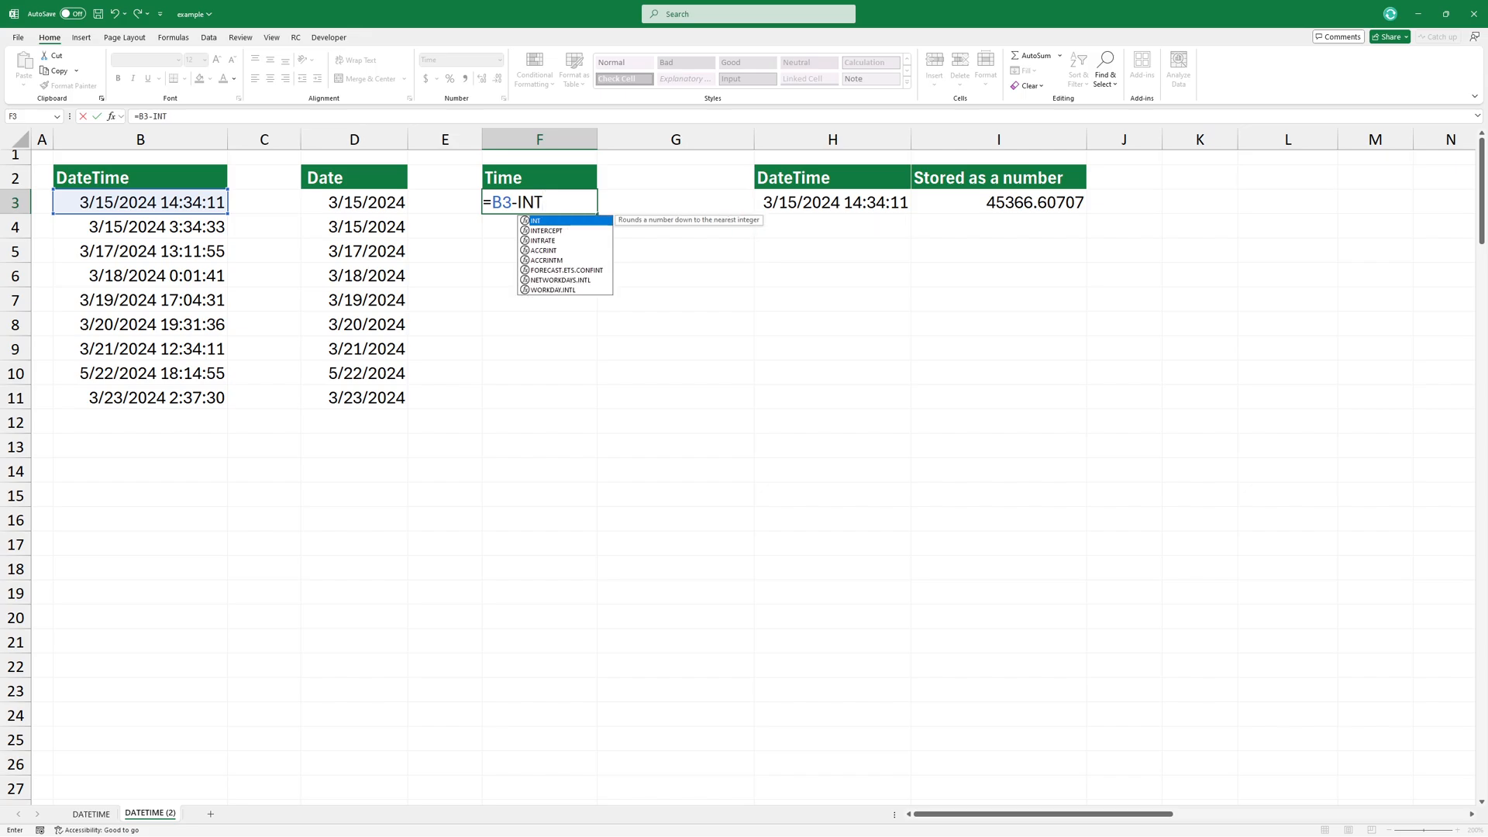